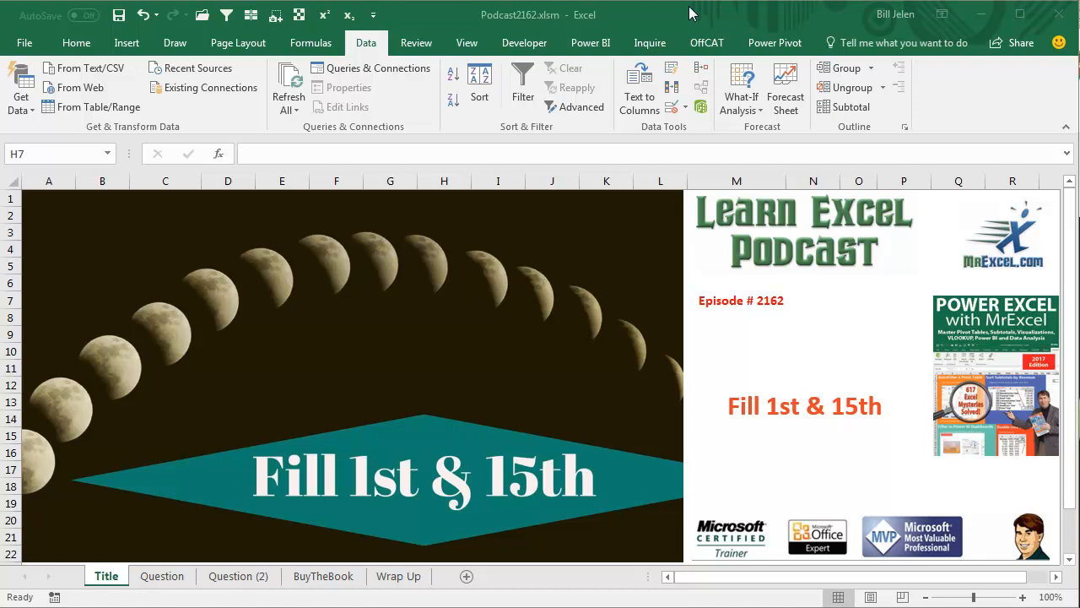
mouse_move(692, 20)
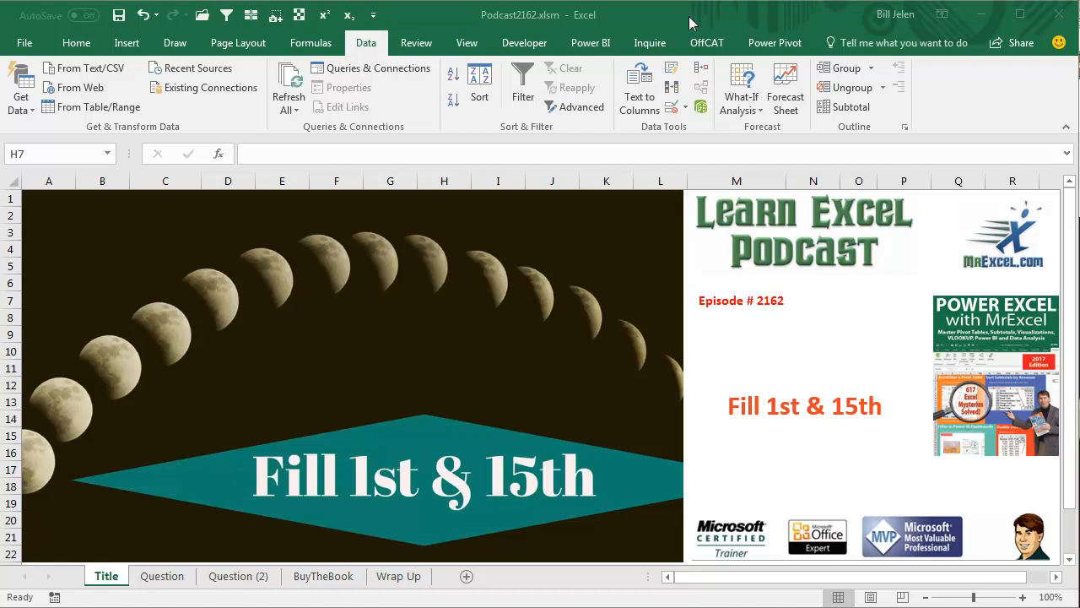
mouse_move(270, 473)
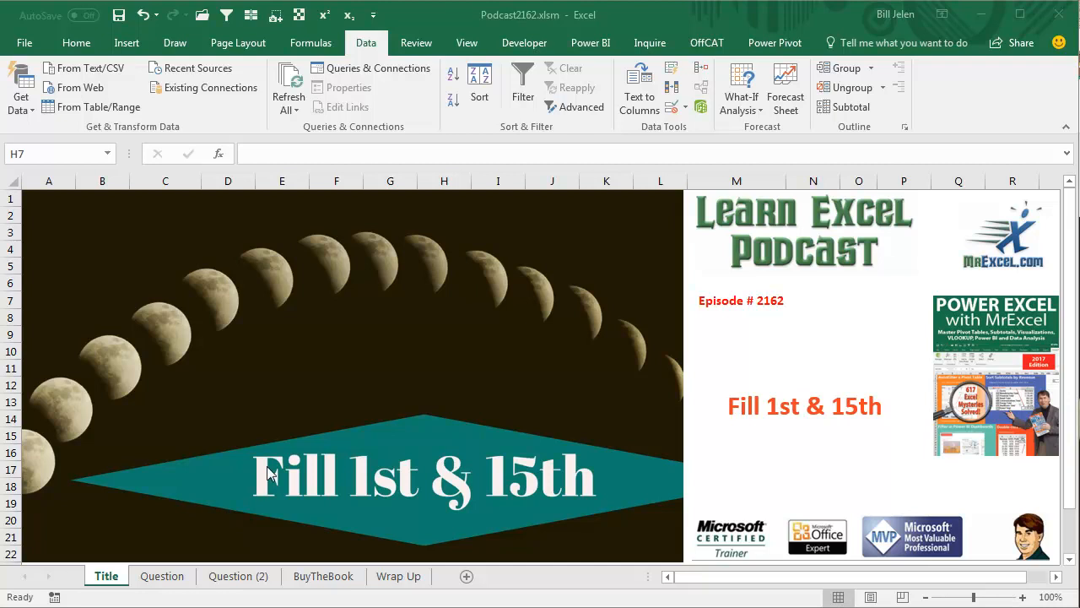
- Extend the two starting dates on the Question sheet down to A9, producing 14-day steps through 4/9/2018
click(162, 576)
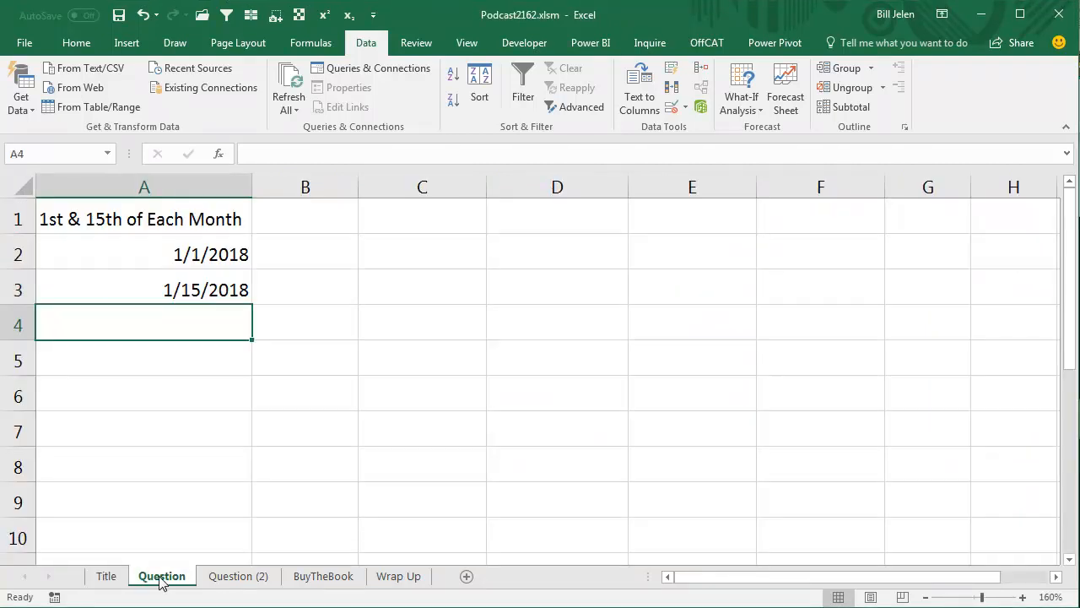
mouse_move(217, 245)
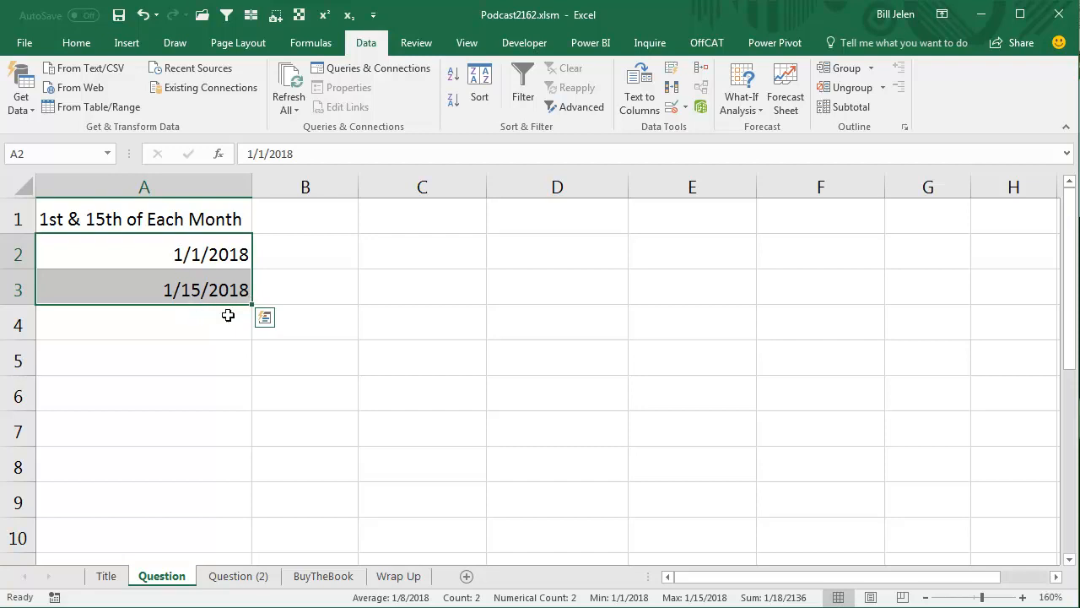
drag(250, 304, 250, 519)
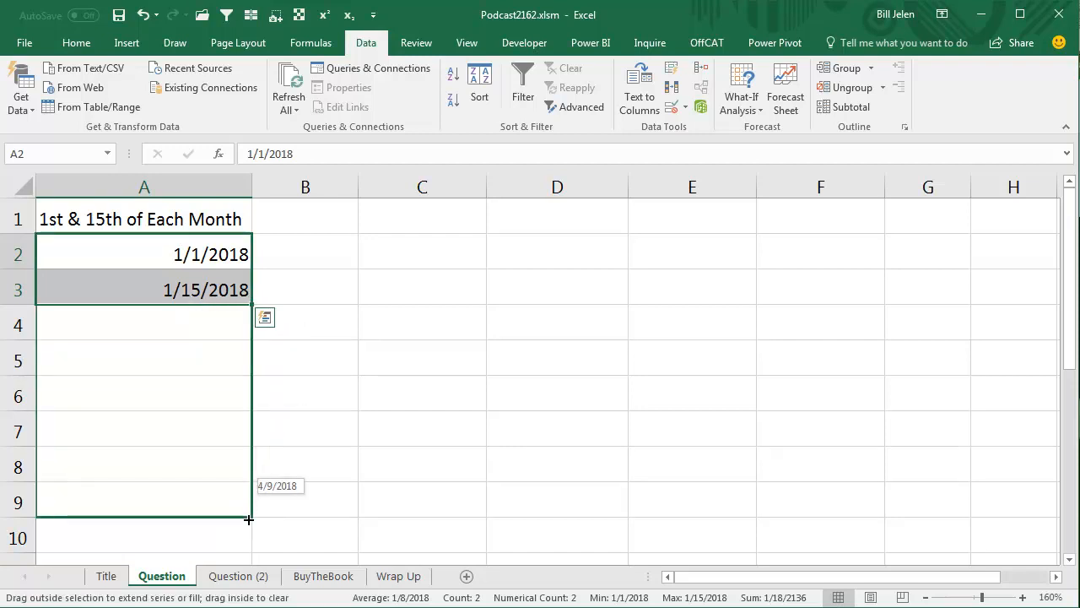
drag(250, 291, 250, 520)
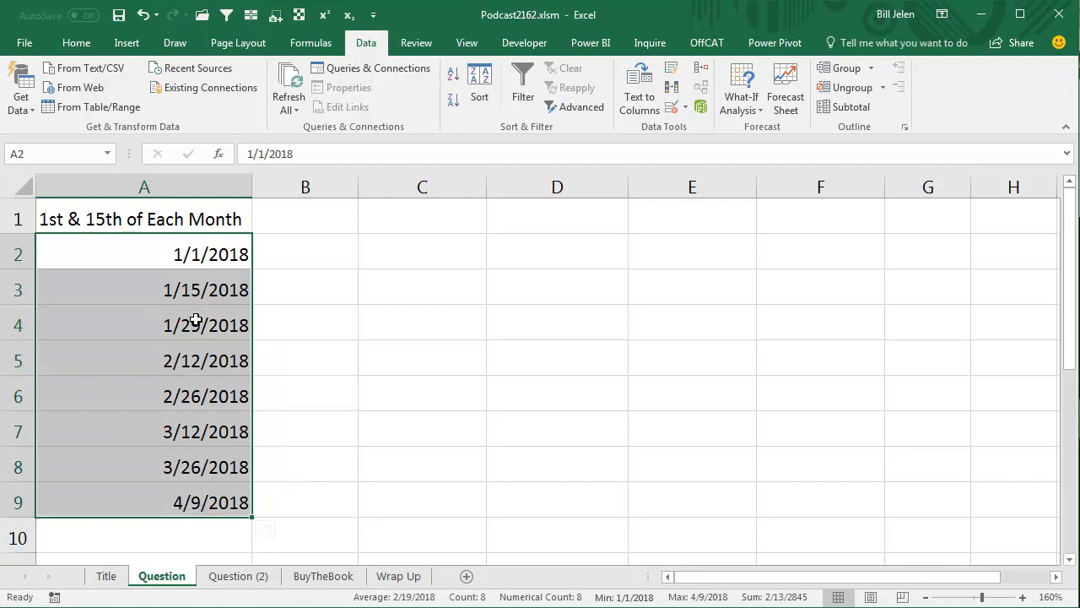
mouse_move(474, 410)
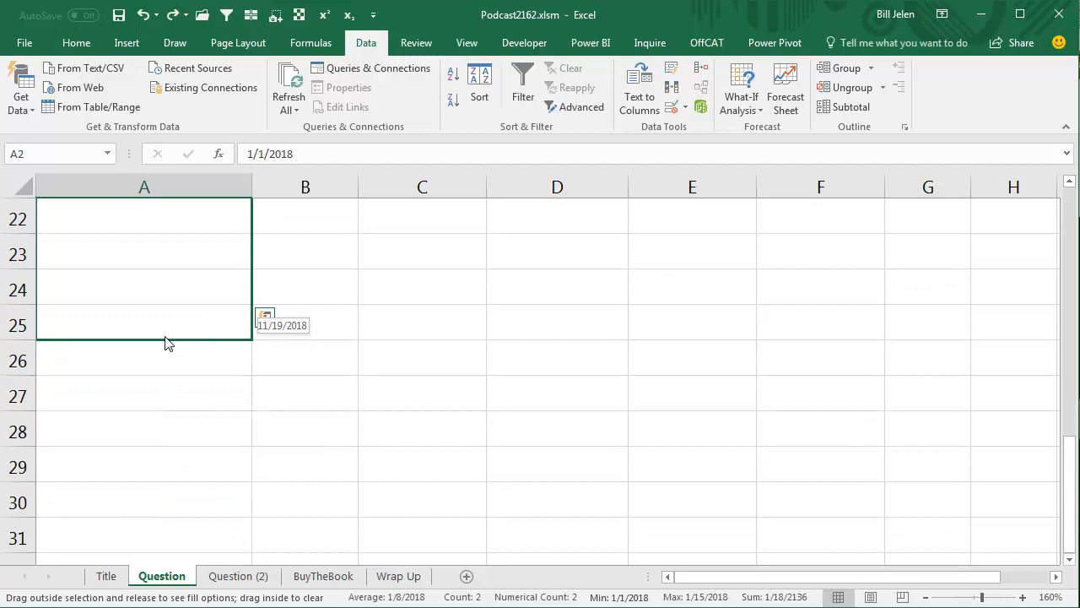
- Fill Months from A2:A3 down to row 25, giving 1st and 15th dates through 12/15/2018
click(265, 315)
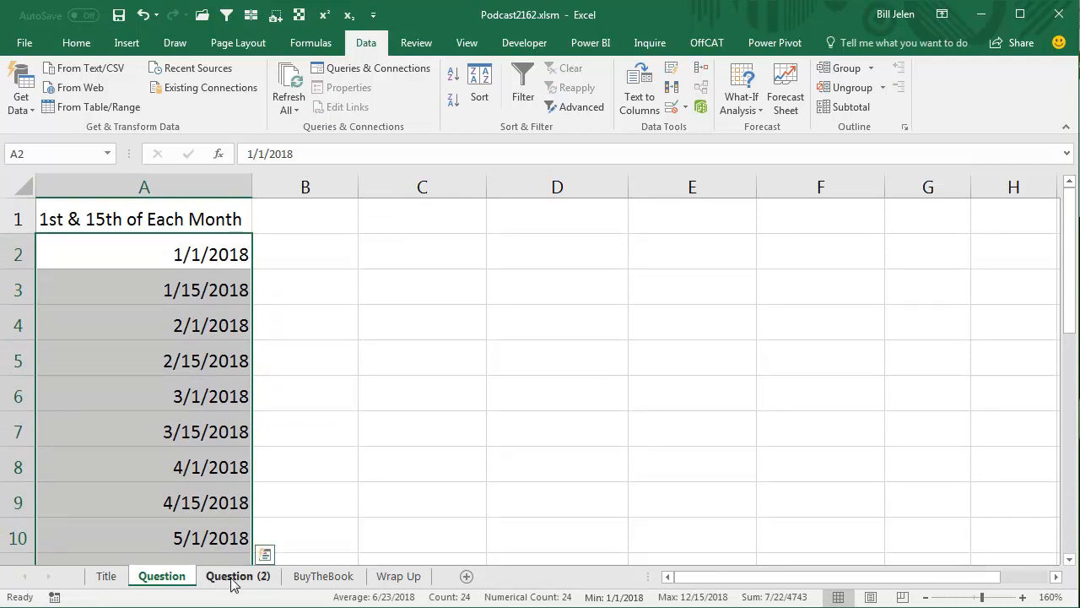
- On Question (2), Fill Months down column A to list the 15th and last day of each month
click(238, 576)
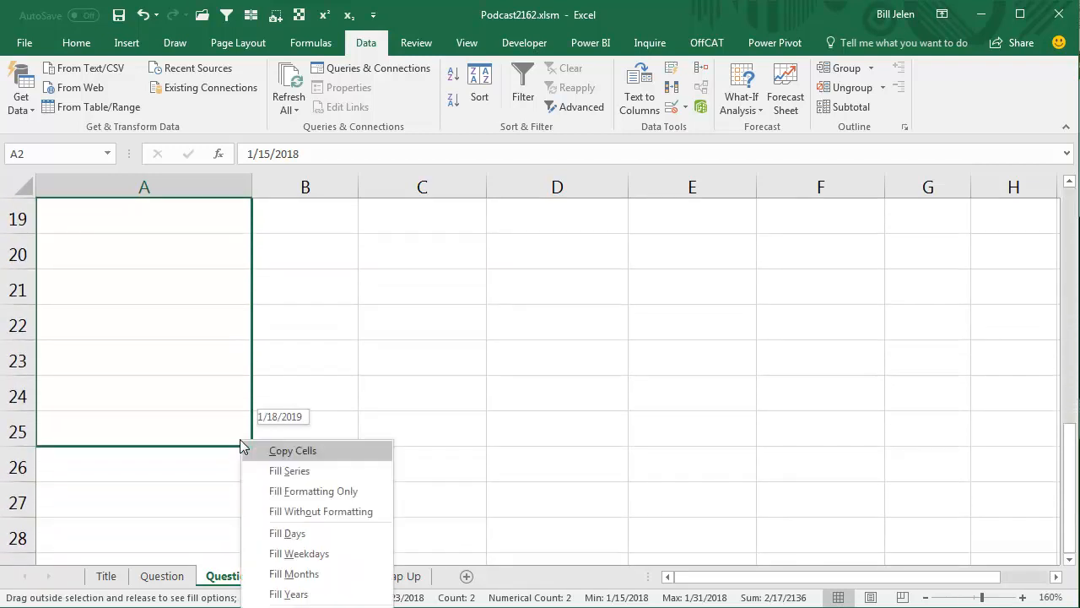
mouse_move(294, 573)
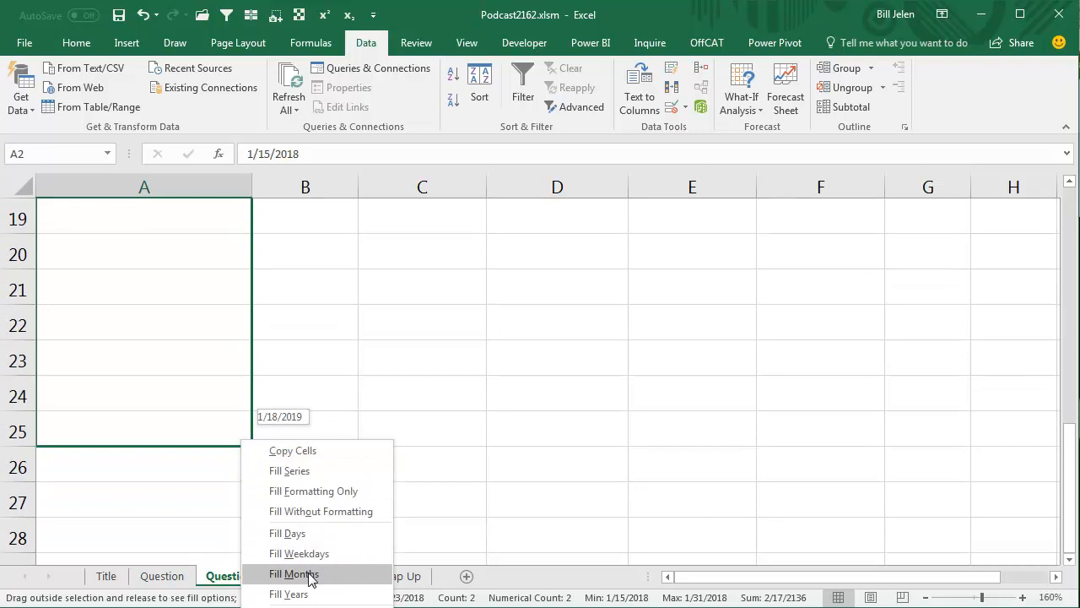
click(294, 574)
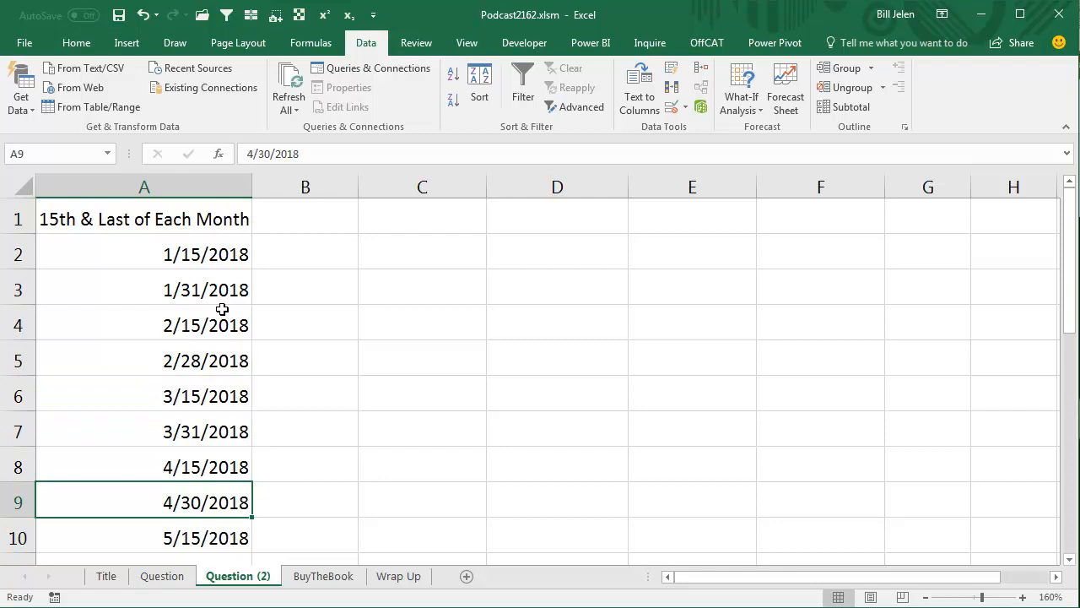
mouse_move(523, 481)
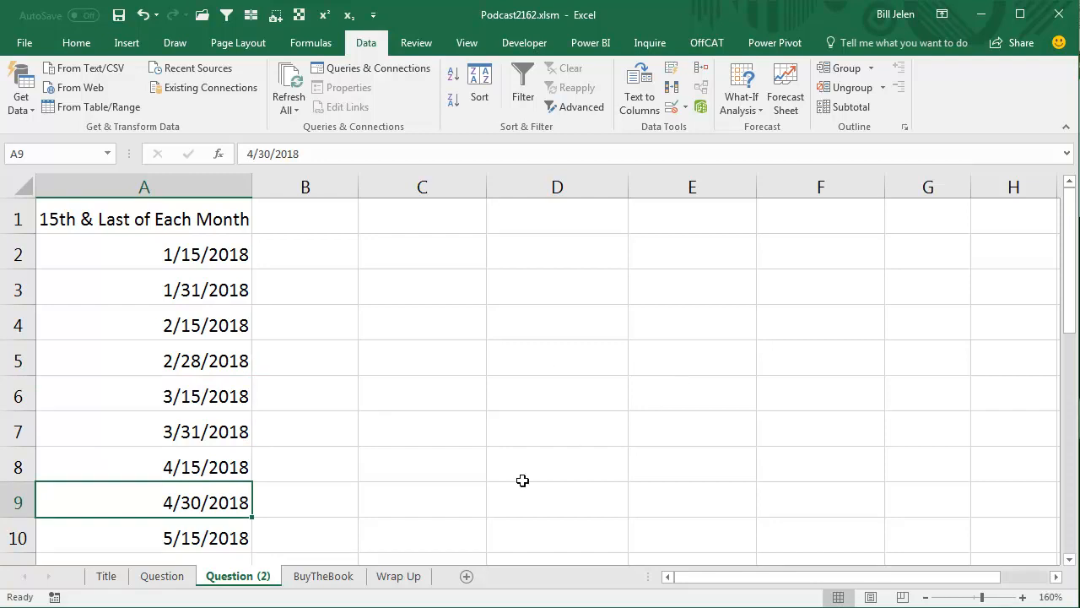
- View the BuyTheBook sheet, then the Wrap Up sheet summarizing the episode
click(324, 576)
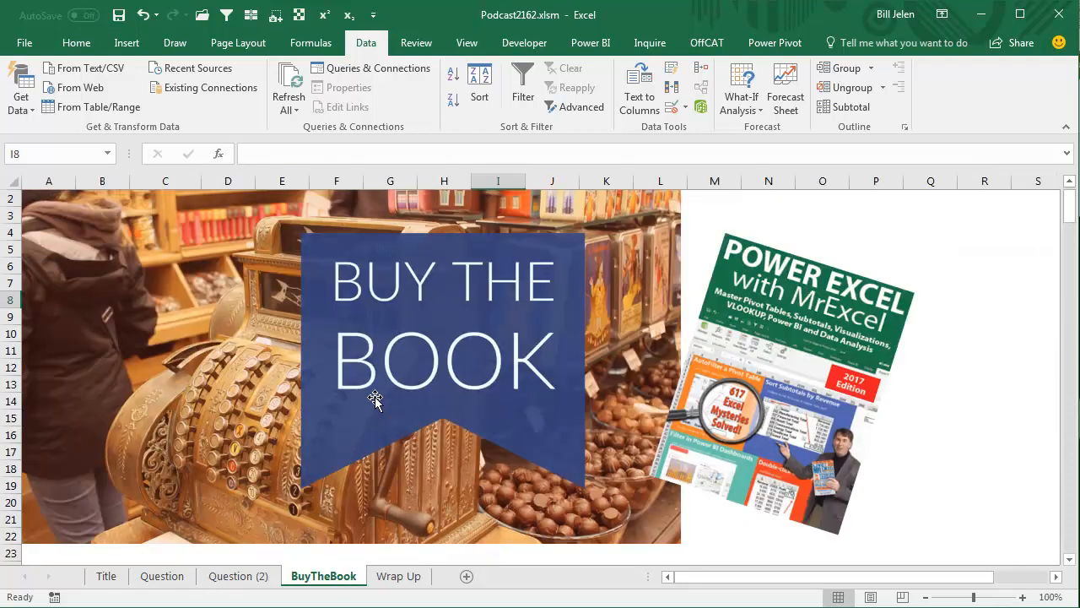
mouse_move(768, 452)
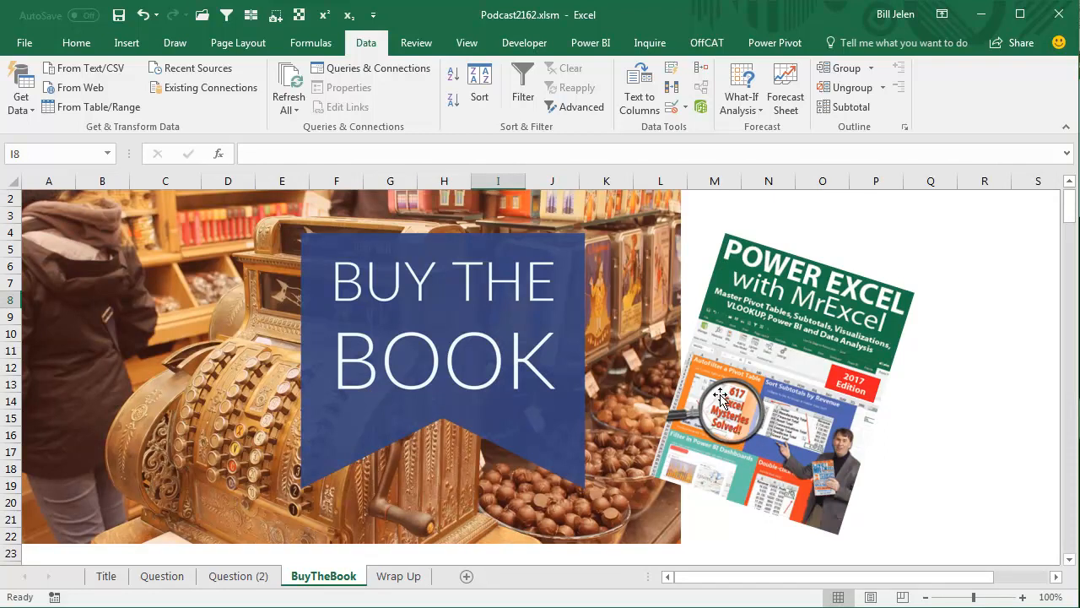
mouse_move(993, 388)
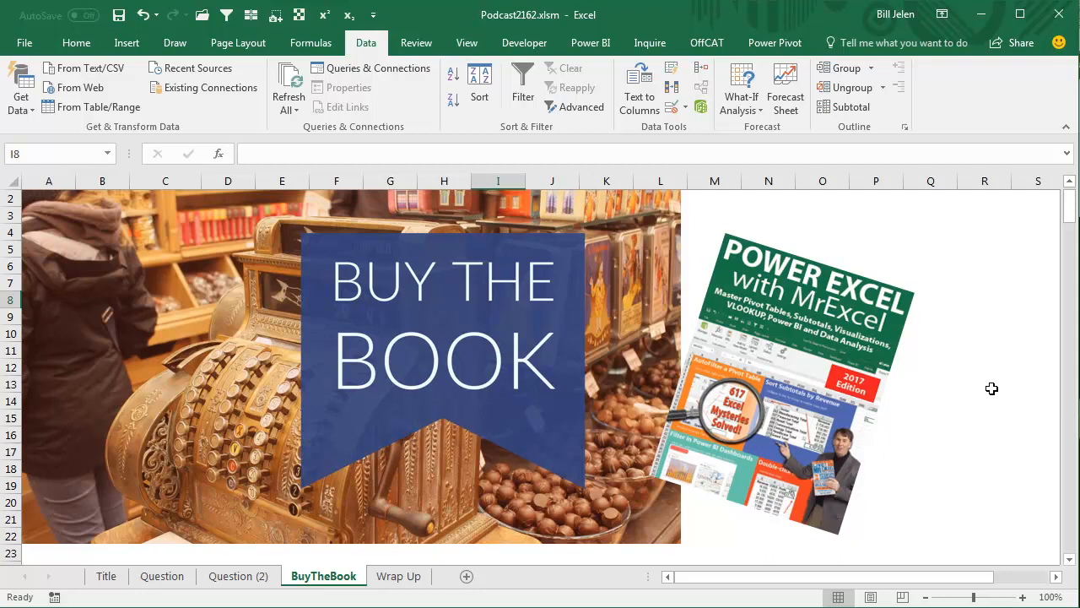
click(398, 575)
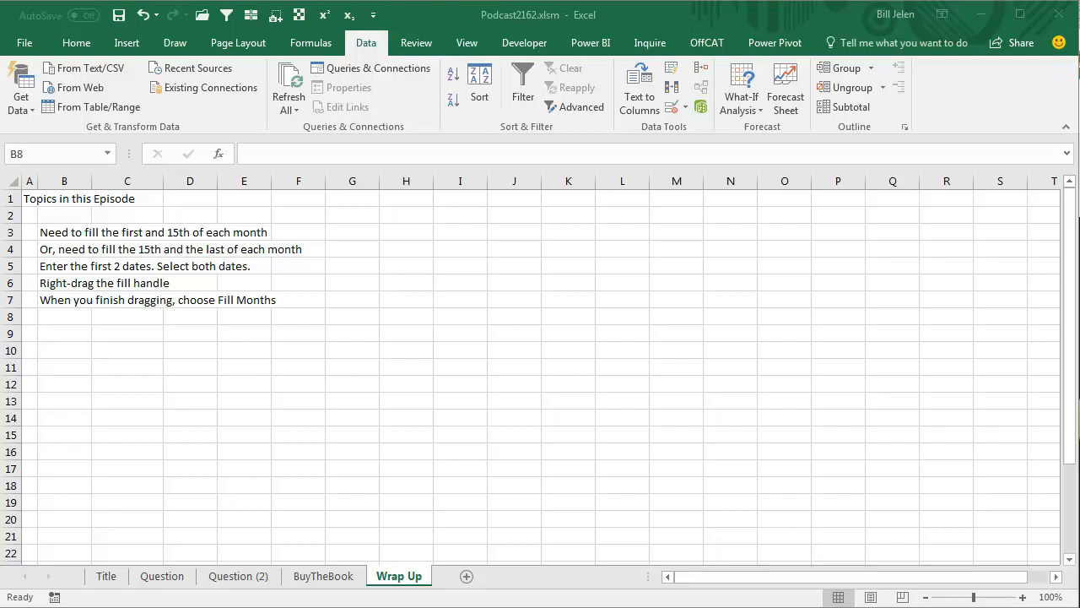
mouse_move(597, 388)
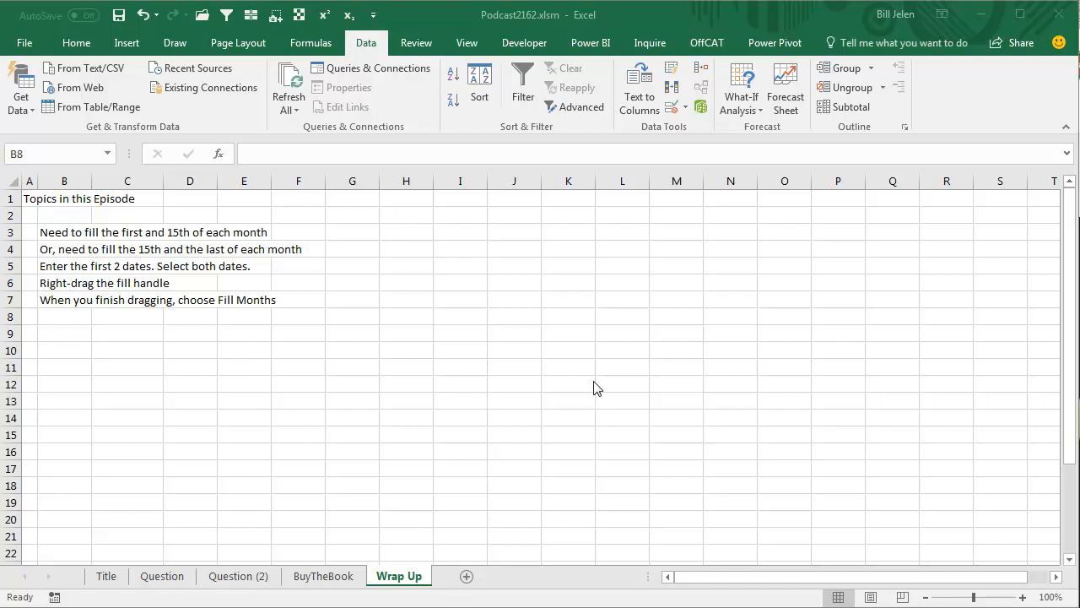
mouse_move(600, 388)
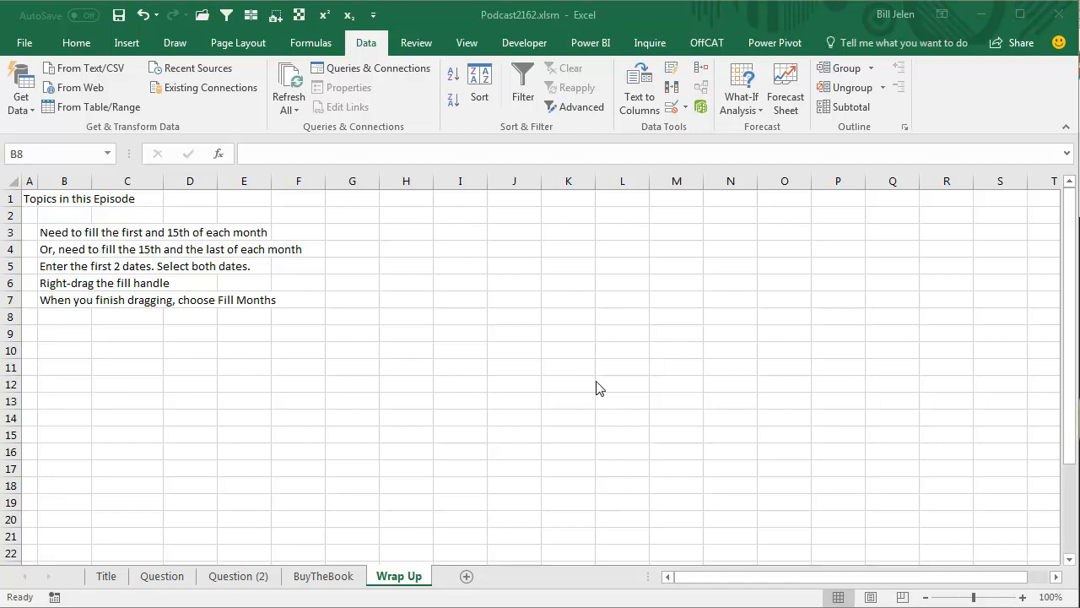